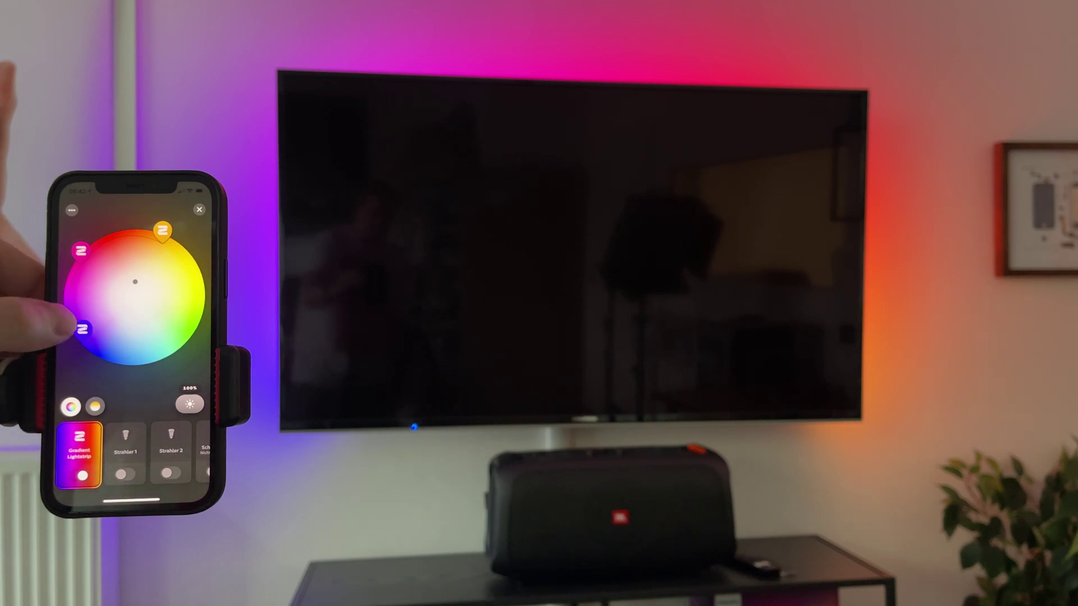
Drag the lower-left violet gradient point toward light blue on the color wheel.
{"action": "left_click_drag", "start_coordinate": [85, 330], "coordinate": [147, 350]}
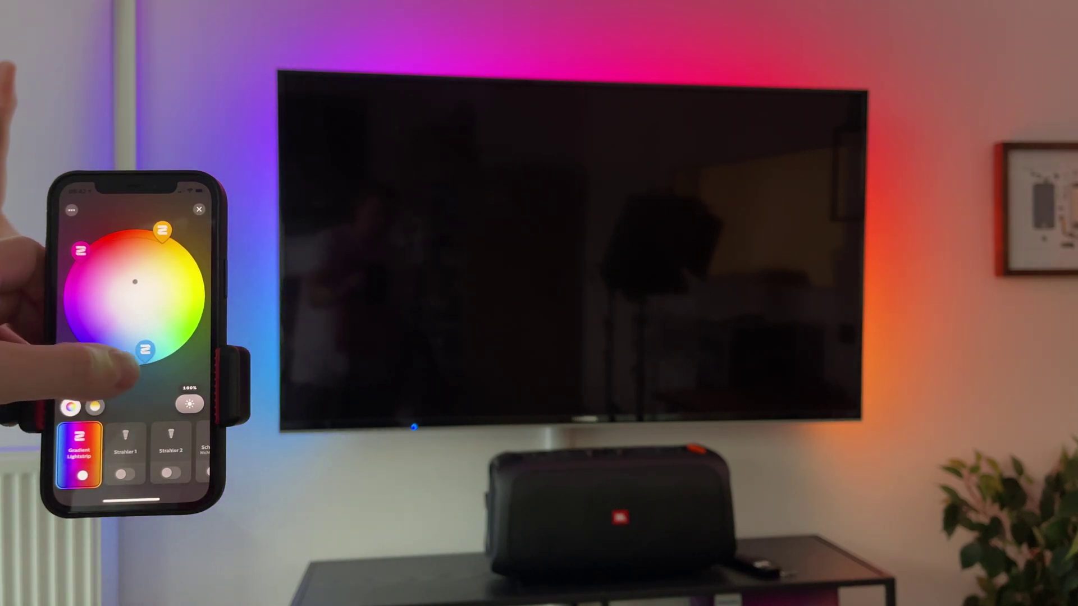